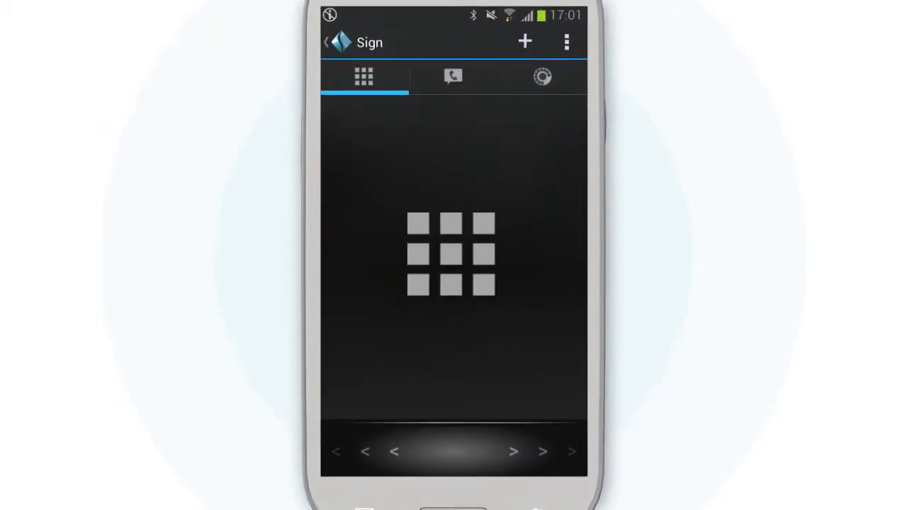
Step: Return home, launch Sign, and choose Facebook from the installed-apps list for a new sign
{"action": "left_click", "coordinate": [543, 77]}
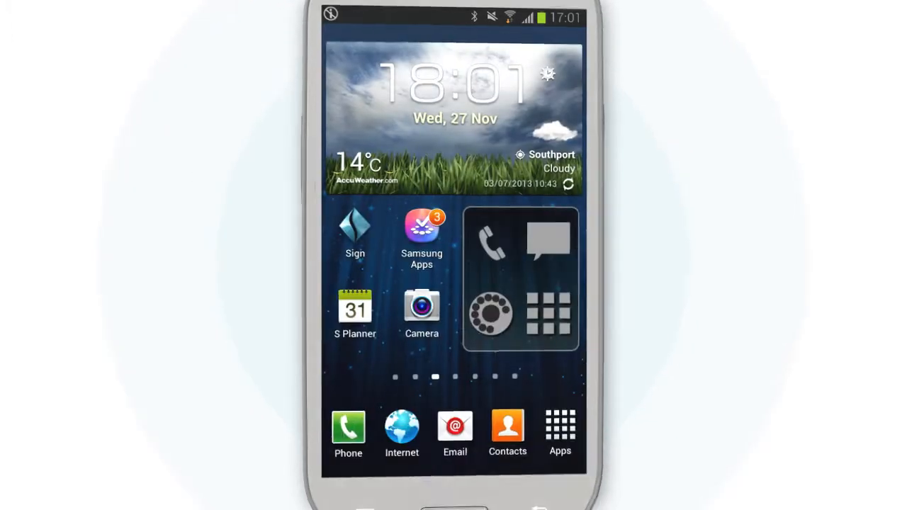
{"action": "left_click", "coordinate": [560, 425]}
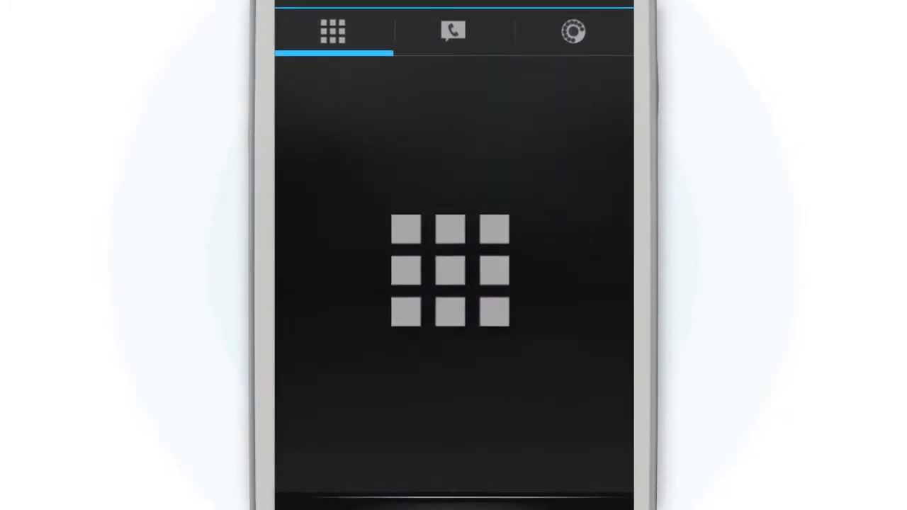
{"action": "left_click", "coordinate": [332, 31]}
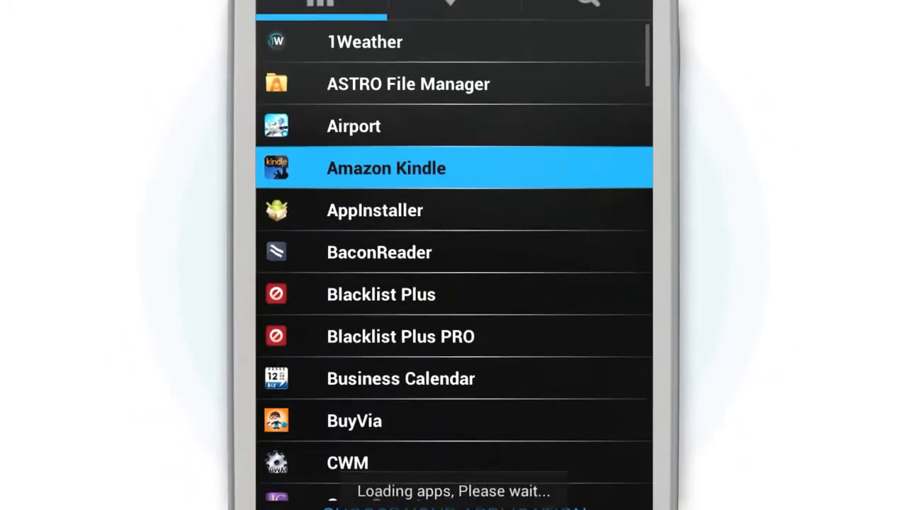
{"action": "scroll", "scroll_direction": "down", "scroll_amount": 3}
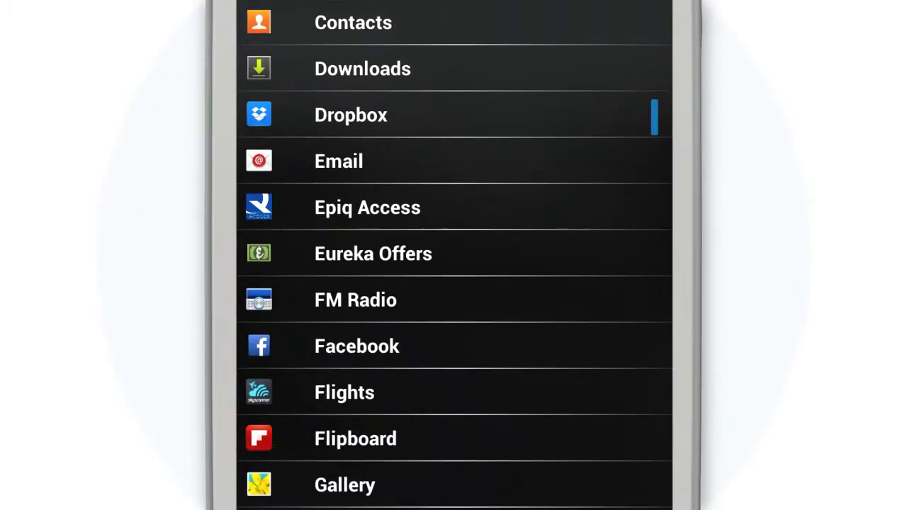
{"action": "left_click", "coordinate": [356, 346]}
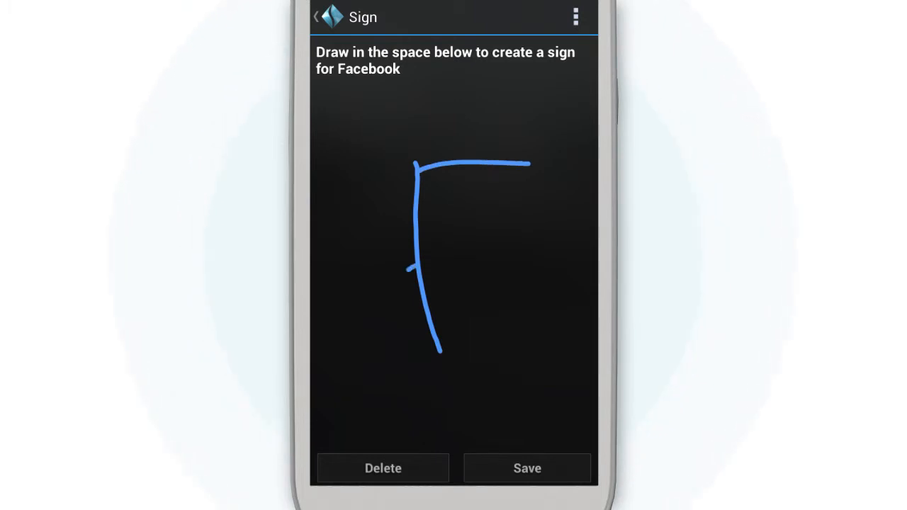
{"action": "left_click", "coordinate": [528, 467]}
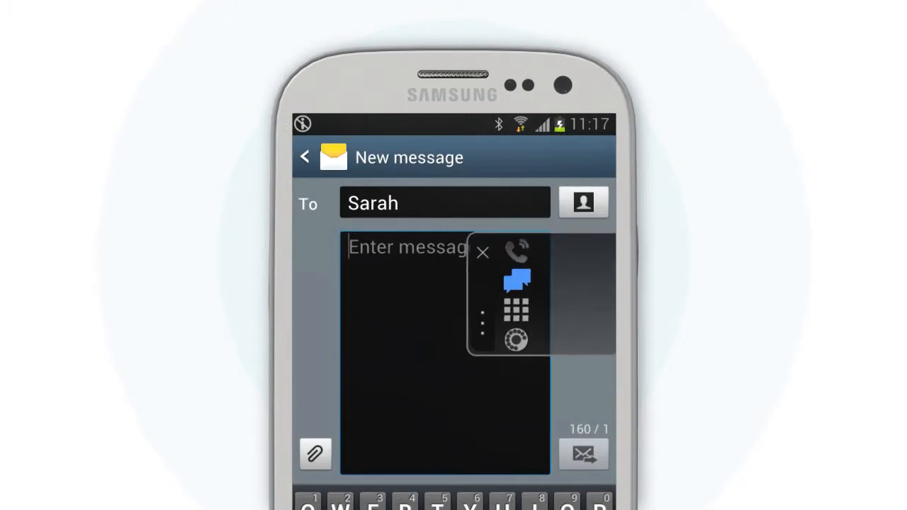
Step: Type 'Ive' in the new message body, then tap the Sign Float panel
{"action": "type", "text": "Ive been reading th"}
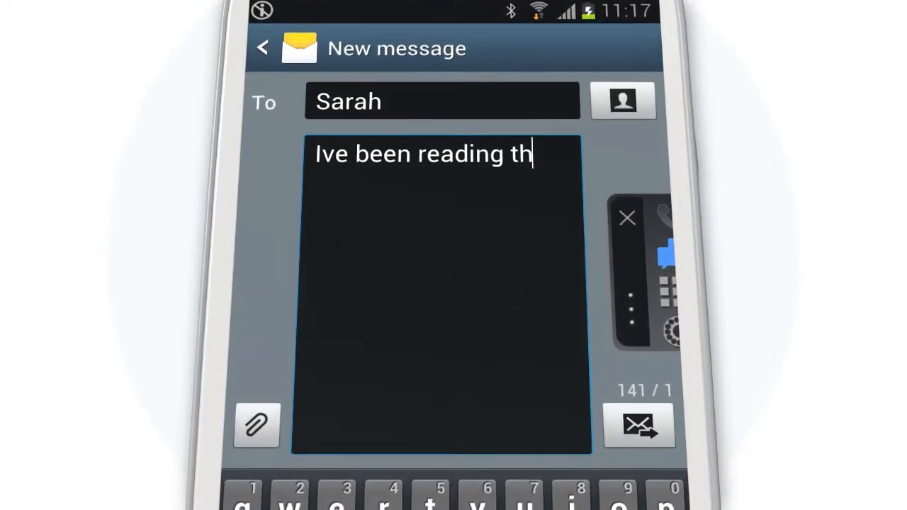
{"action": "left_click", "coordinate": [637, 425]}
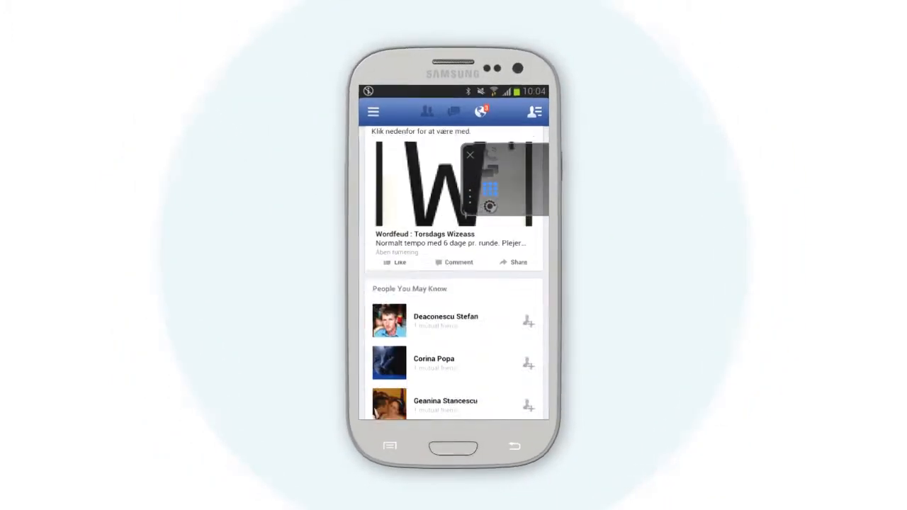
Step: Scroll down the Facebook news feed while the Sign Float overlay stays on top
{"action": "scroll", "scroll_direction": "down", "scroll_amount": 3}
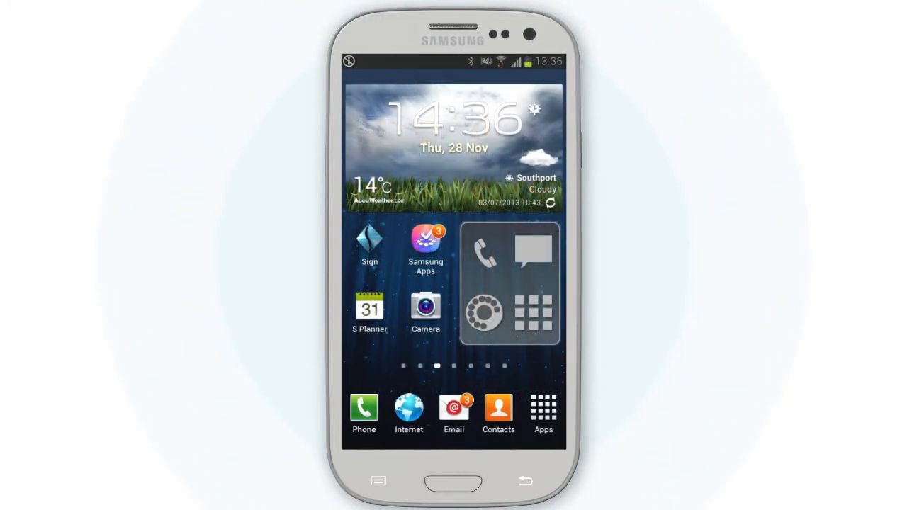
Step: Launch Sign from its icon on the home screen
{"action": "left_click", "coordinate": [368, 241]}
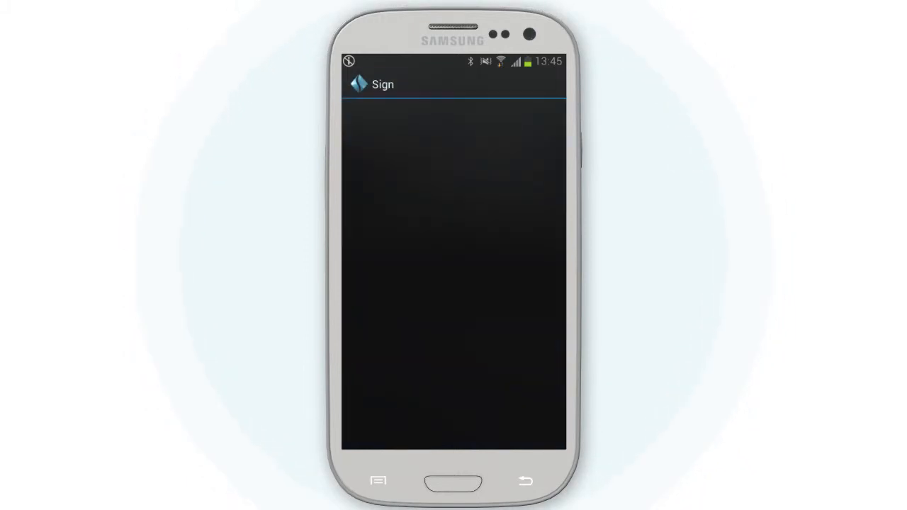